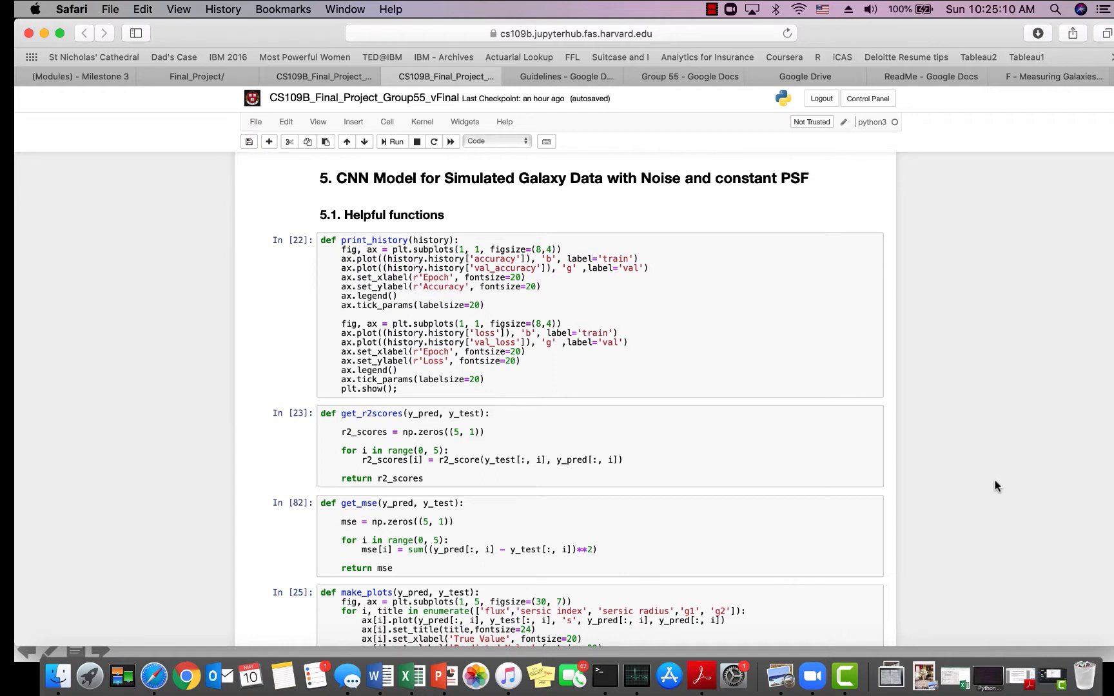
mouse_move(442, 675)
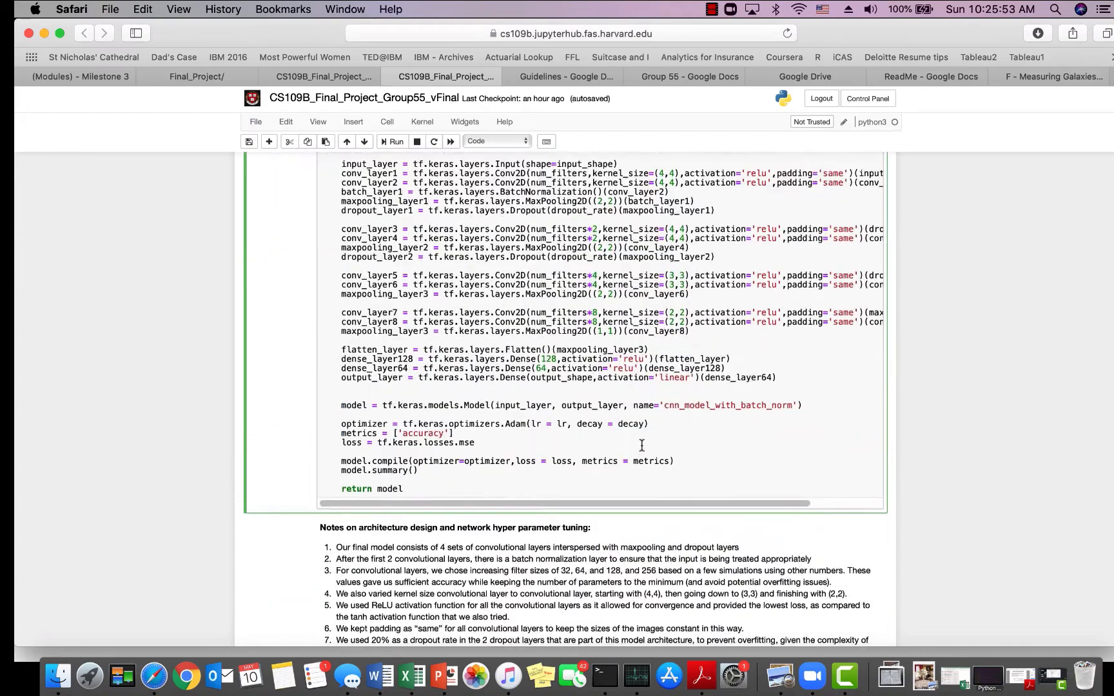
Scroll to the noisy-data CNN training log, save_weights cell and accuracy/loss curves.
scroll("down", 3)
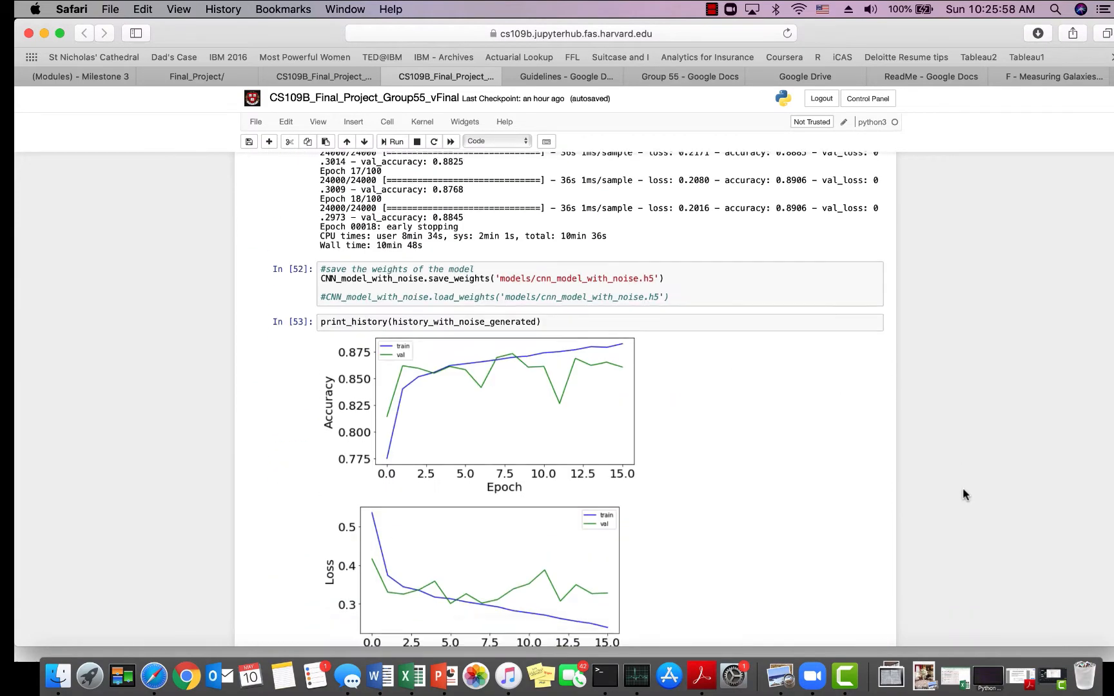
scroll("down", 3)
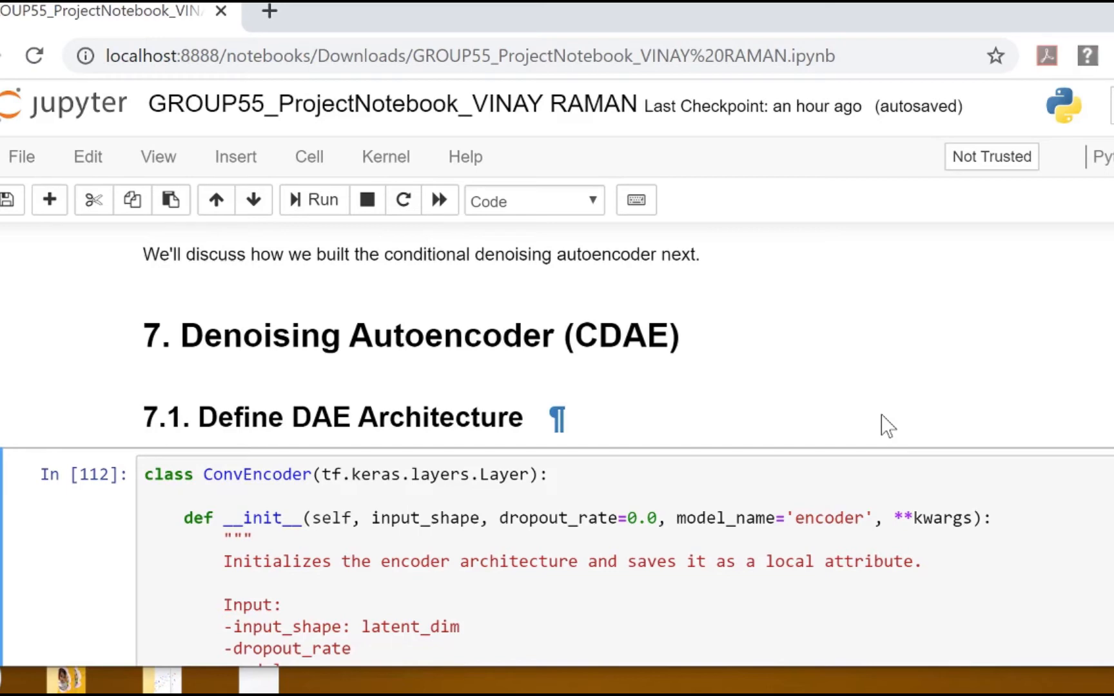
mouse_move(384, 380)
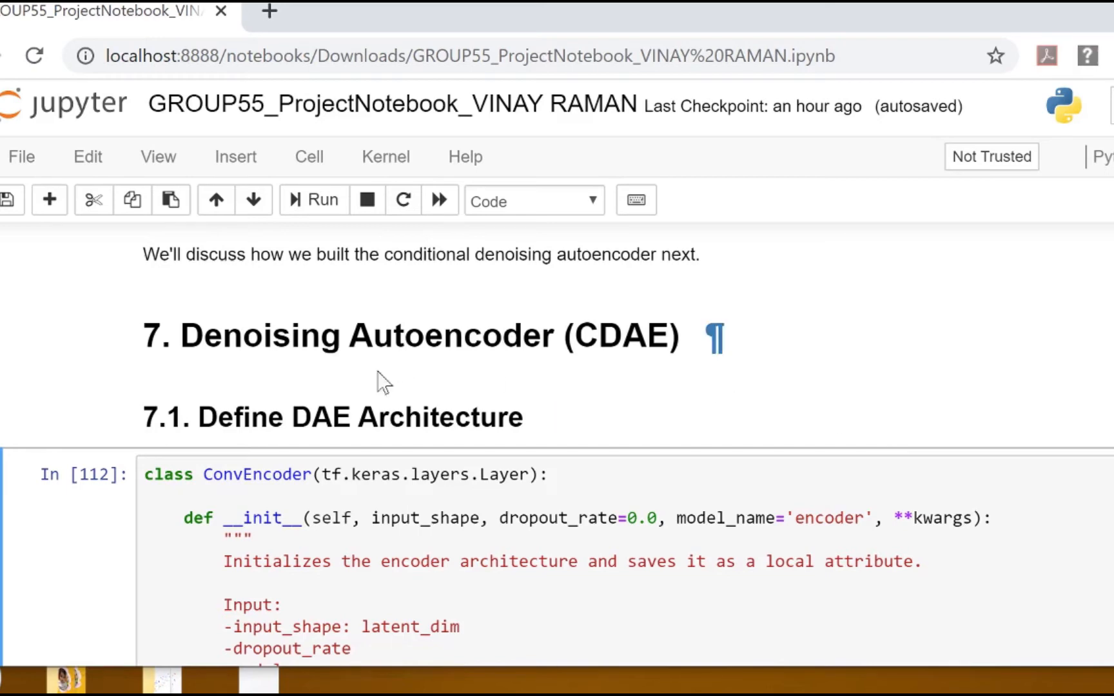
mouse_move(799, 290)
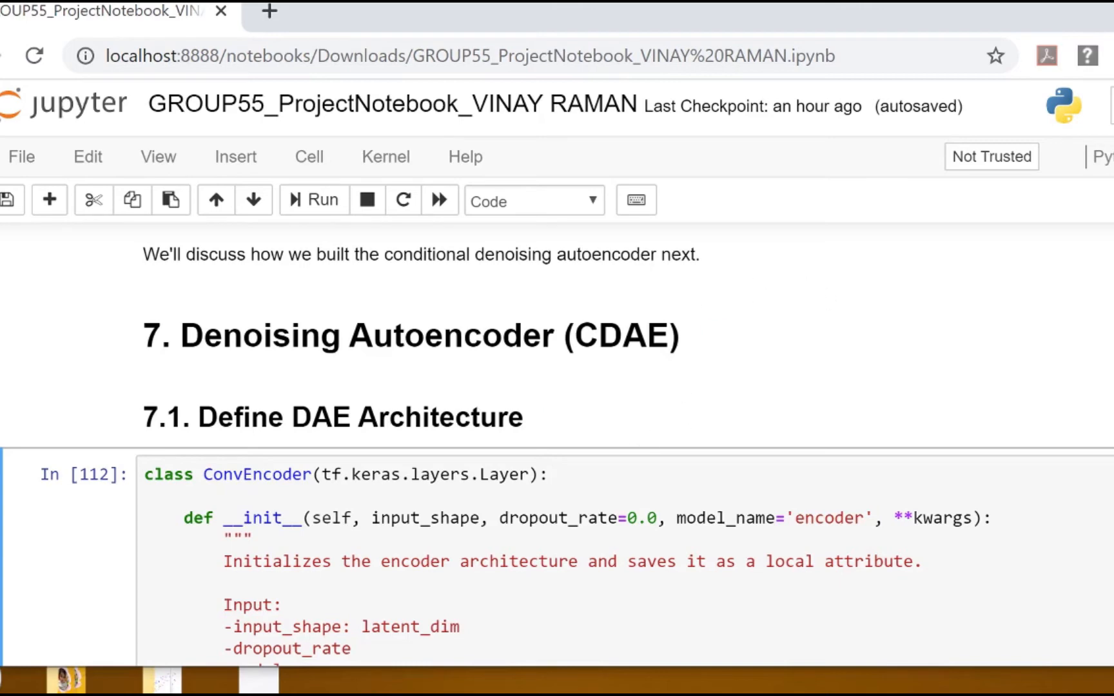
Scroll through the ConvEncoder, ConvDecoder and make_cdae cells to the section 7.3 R2 scores.
scroll("down", 3)
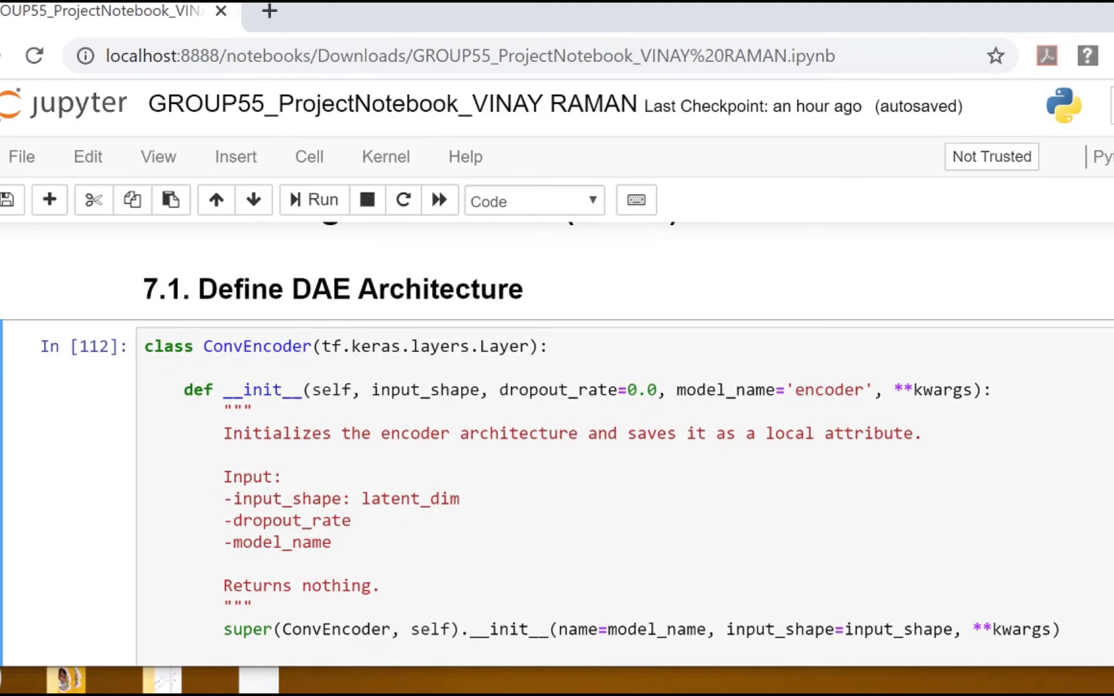
scroll("down", 3)
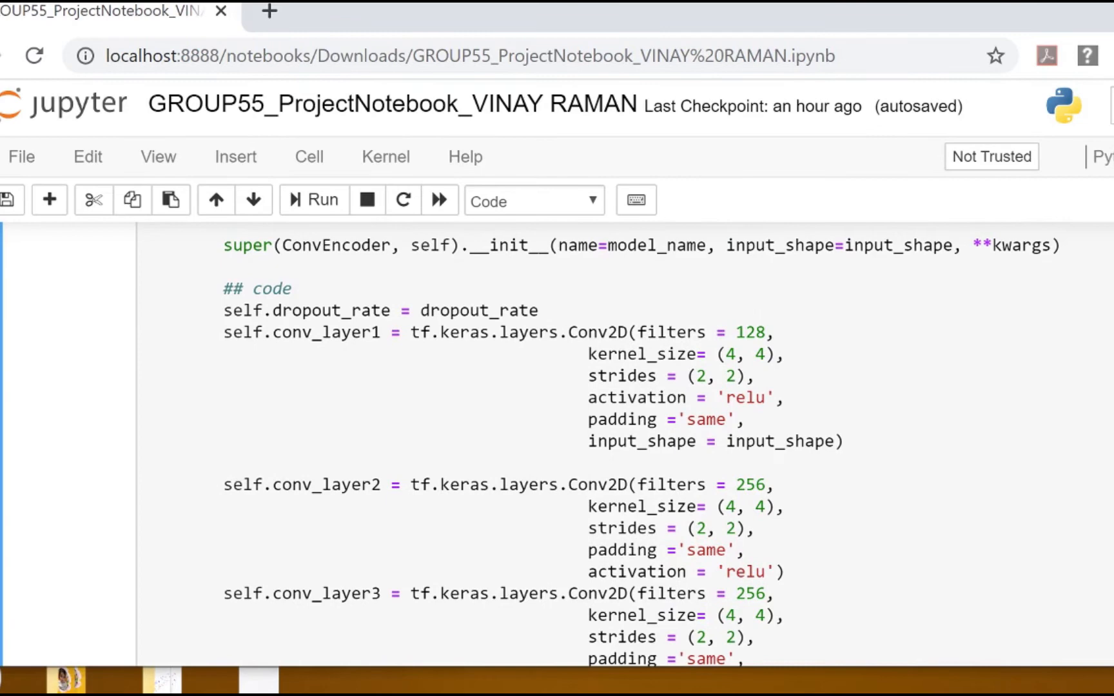
scroll("down", 3)
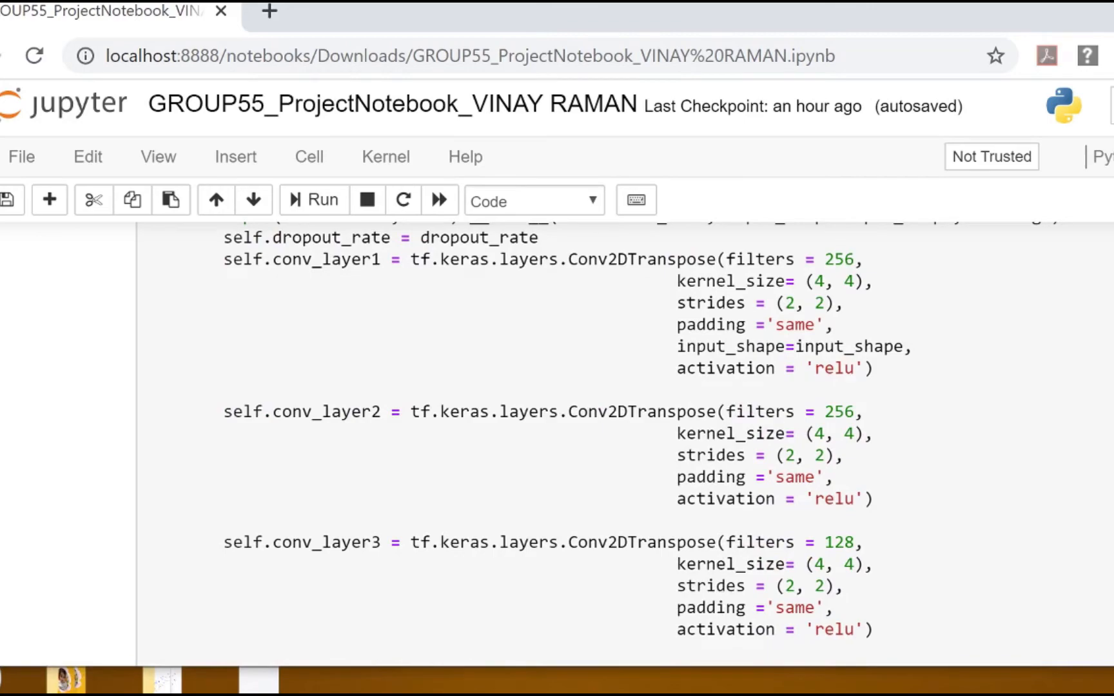
scroll("down", 3)
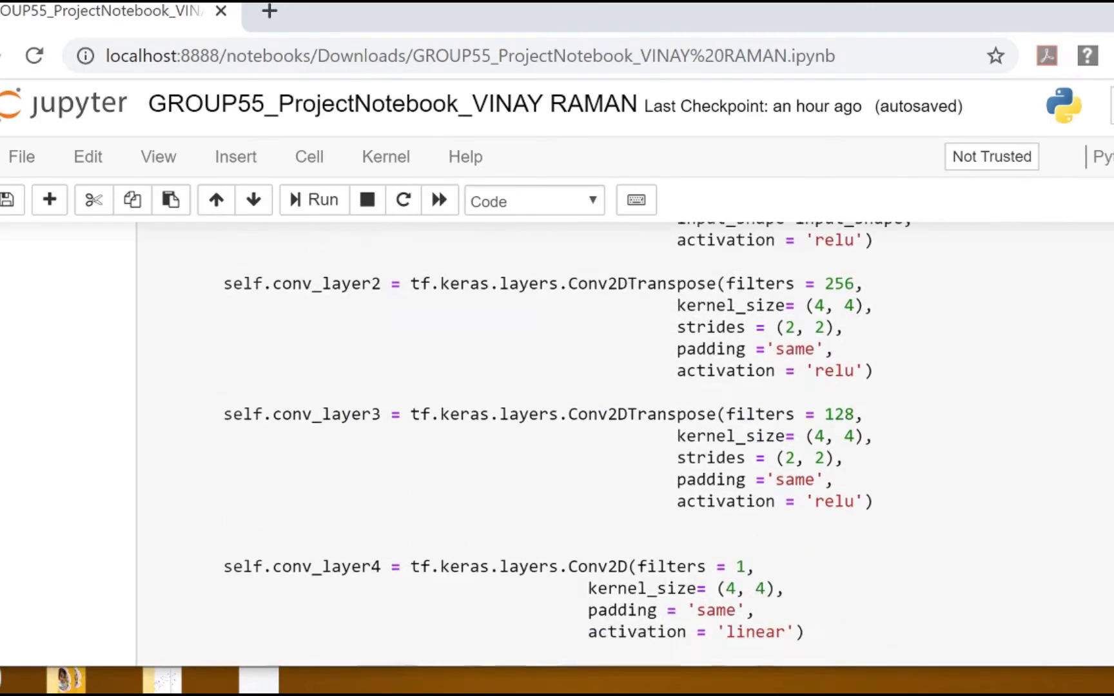
scroll("down", 3)
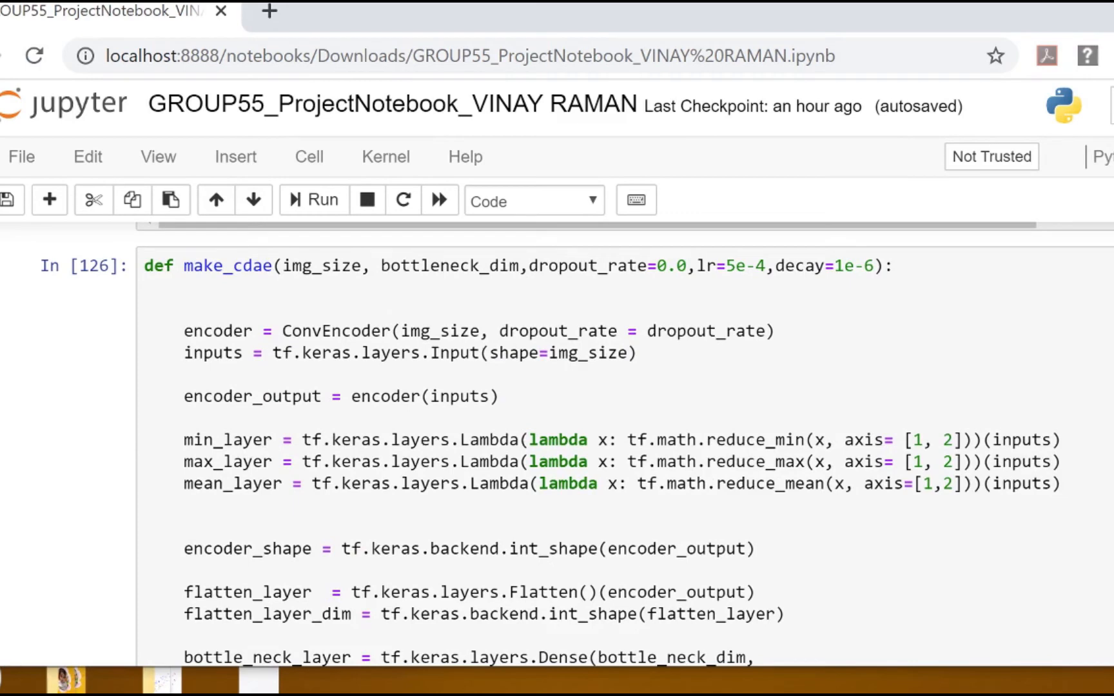
scroll("down", 3)
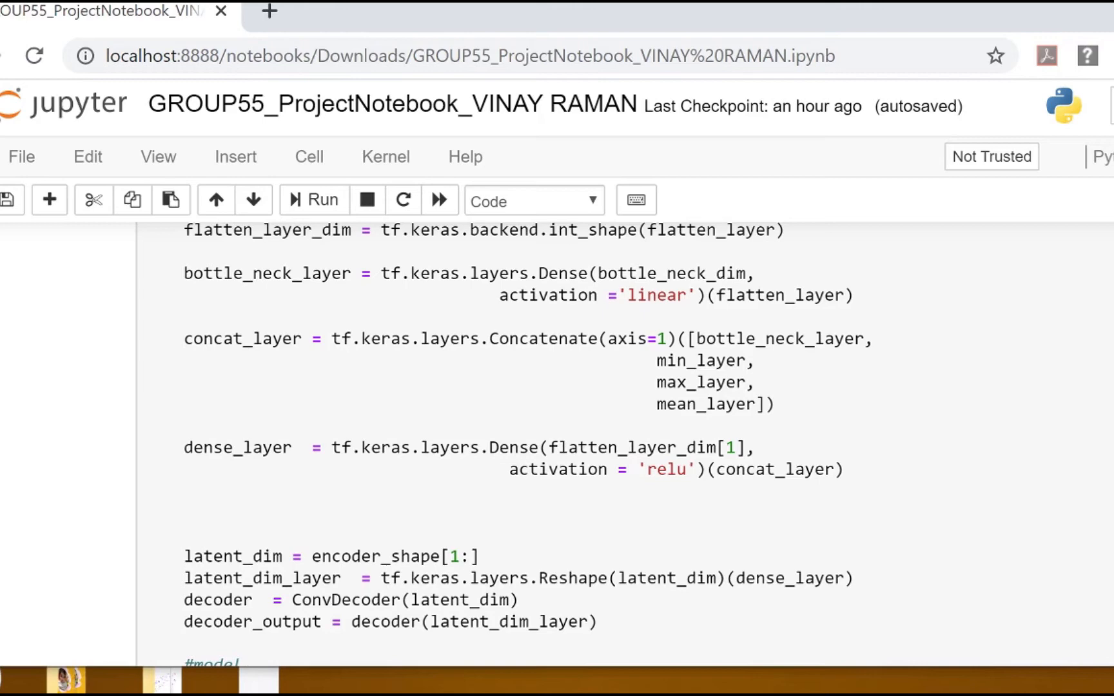
scroll("down", 3)
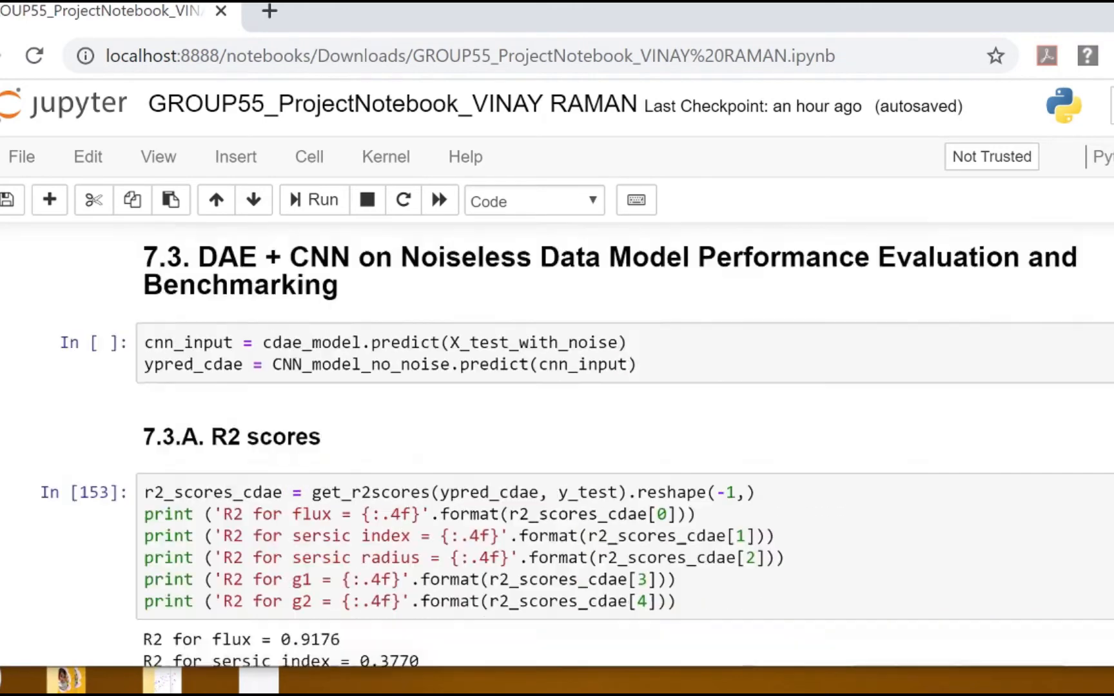
Mark the Sersic Index R2 row, then scroll past the scatter plots to the CDAE image comparisons.
scroll("down", 3)
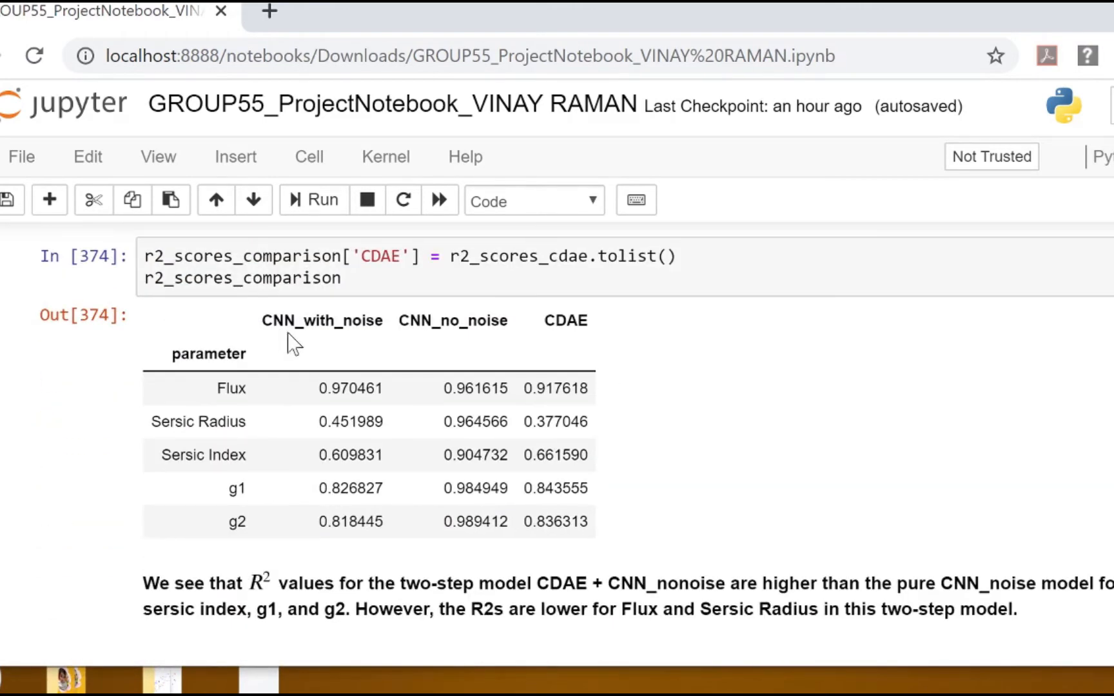
mouse_move(632, 492)
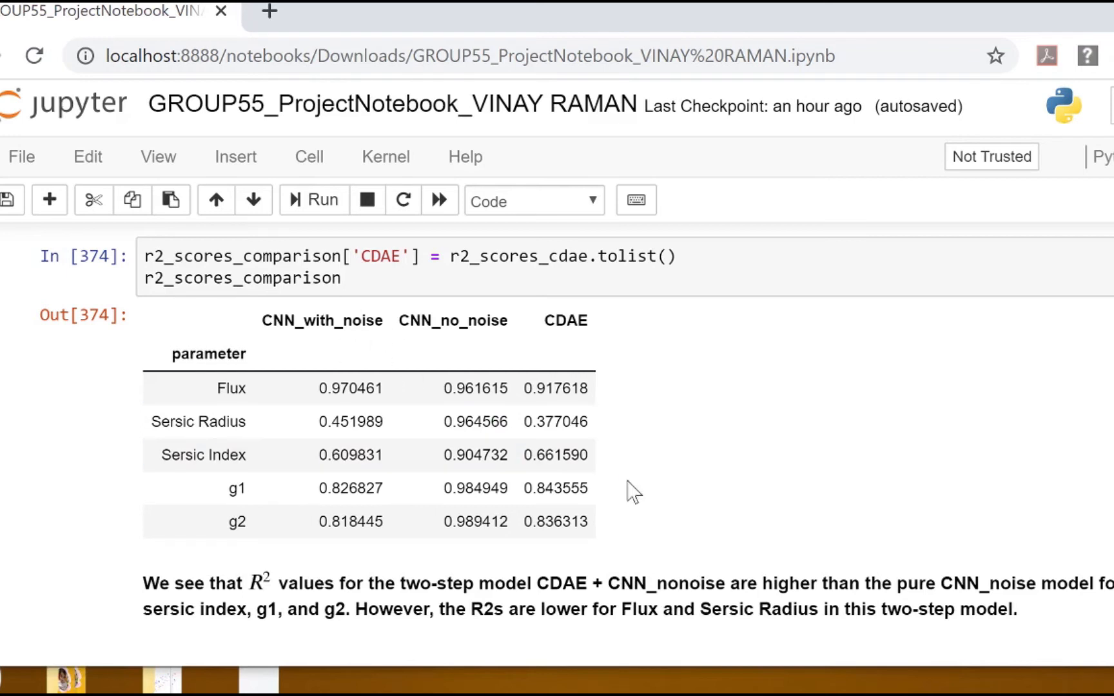
left_click(355, 454)
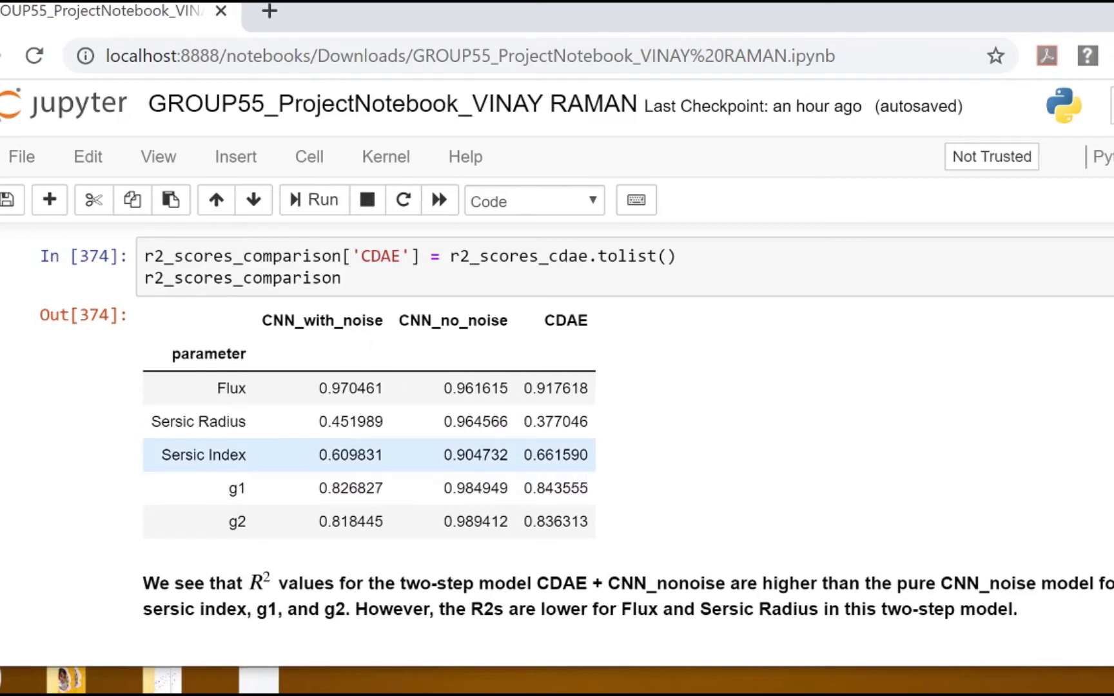
mouse_move(266, 461)
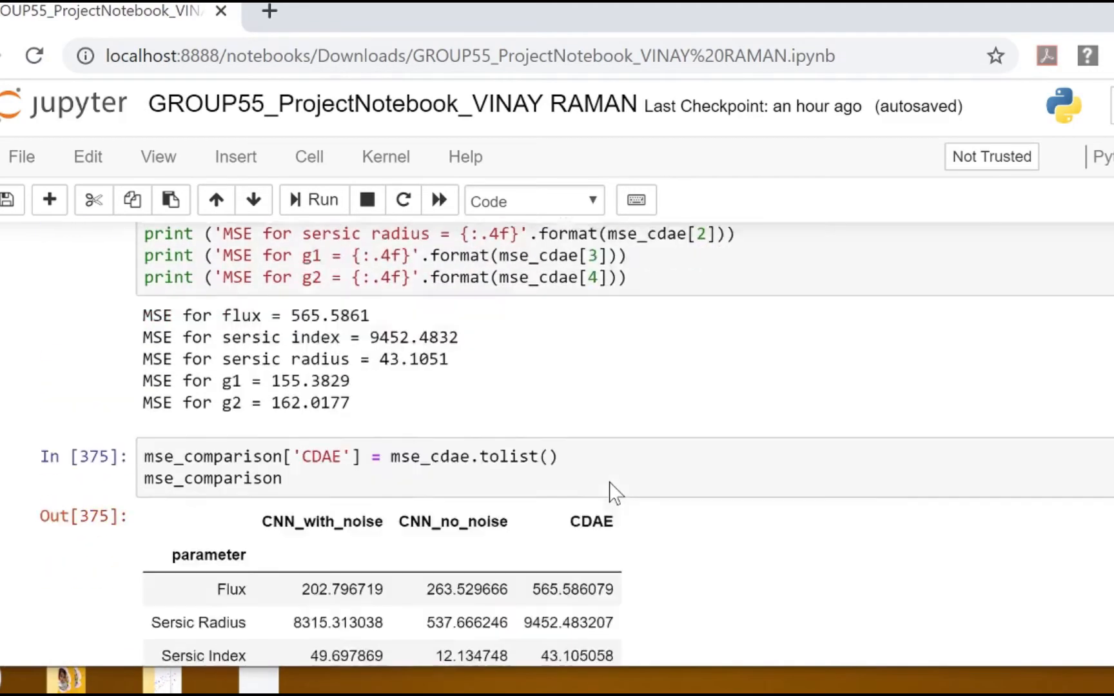
scroll("down", 3)
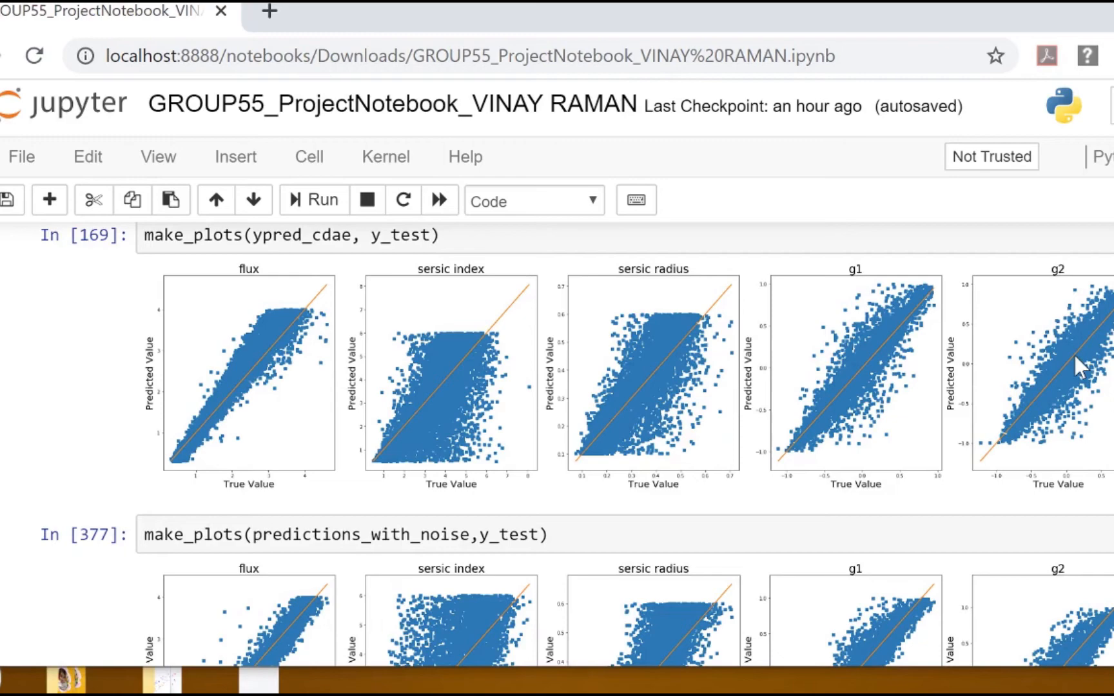
scroll("down", 3)
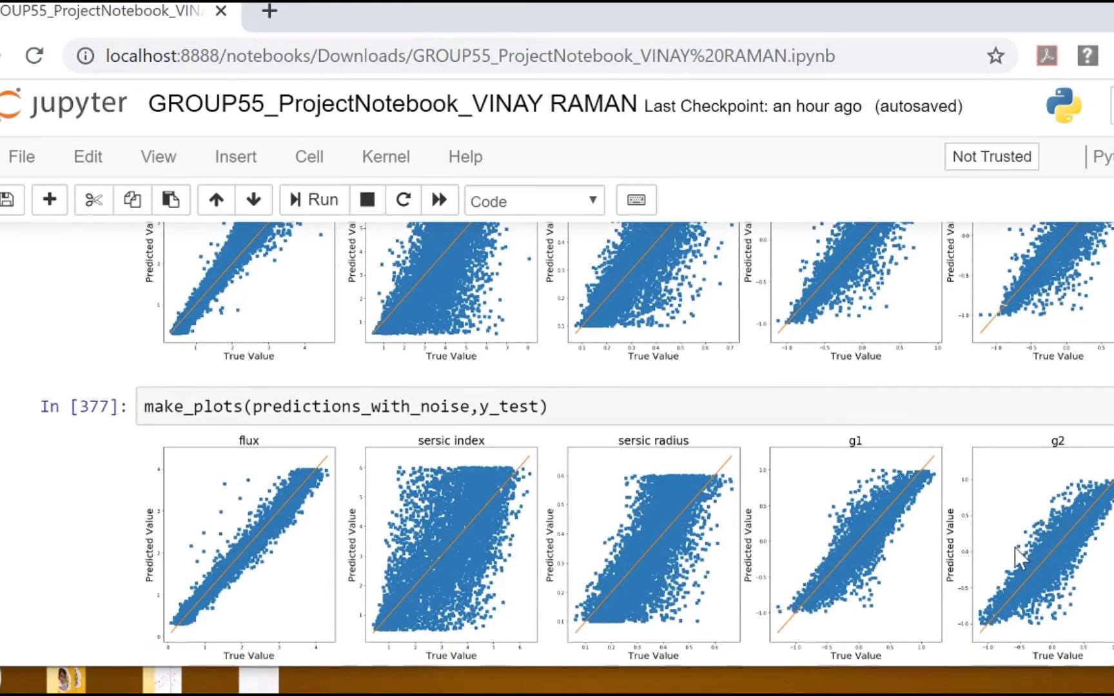
scroll("down", 3)
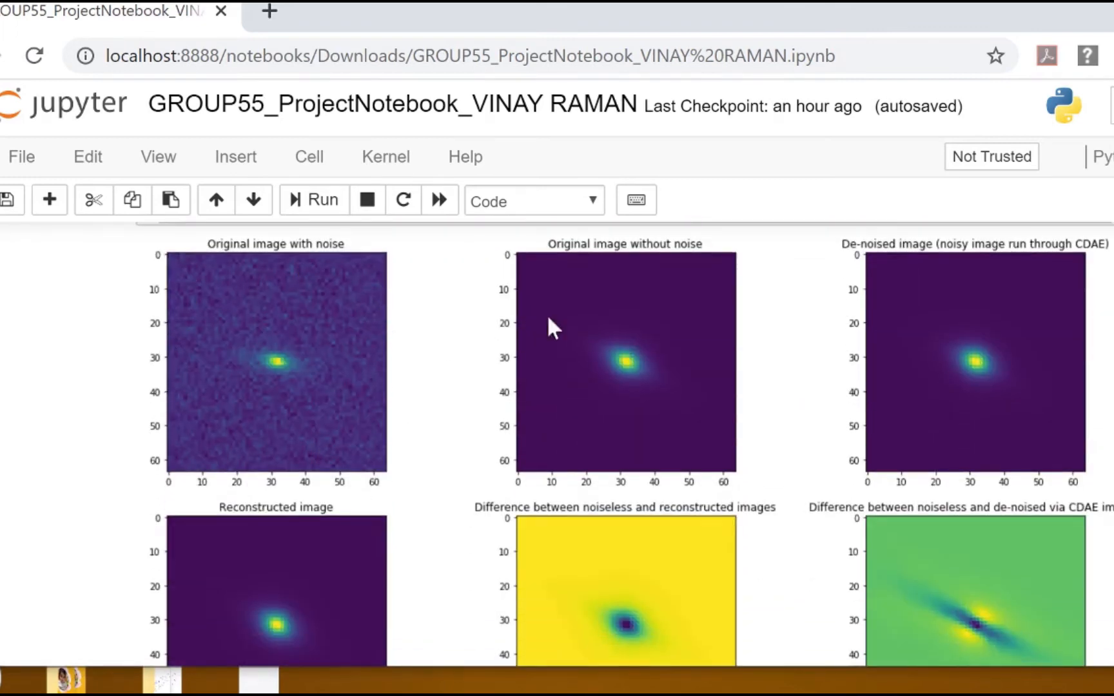
mouse_move(624, 446)
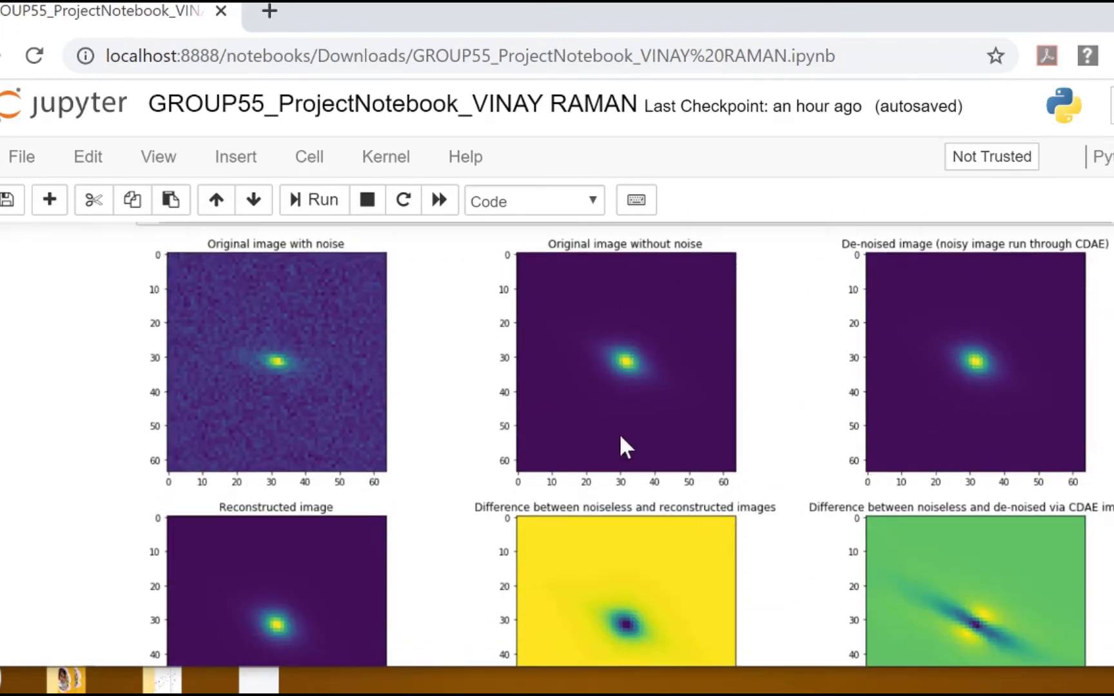
mouse_move(803, 412)
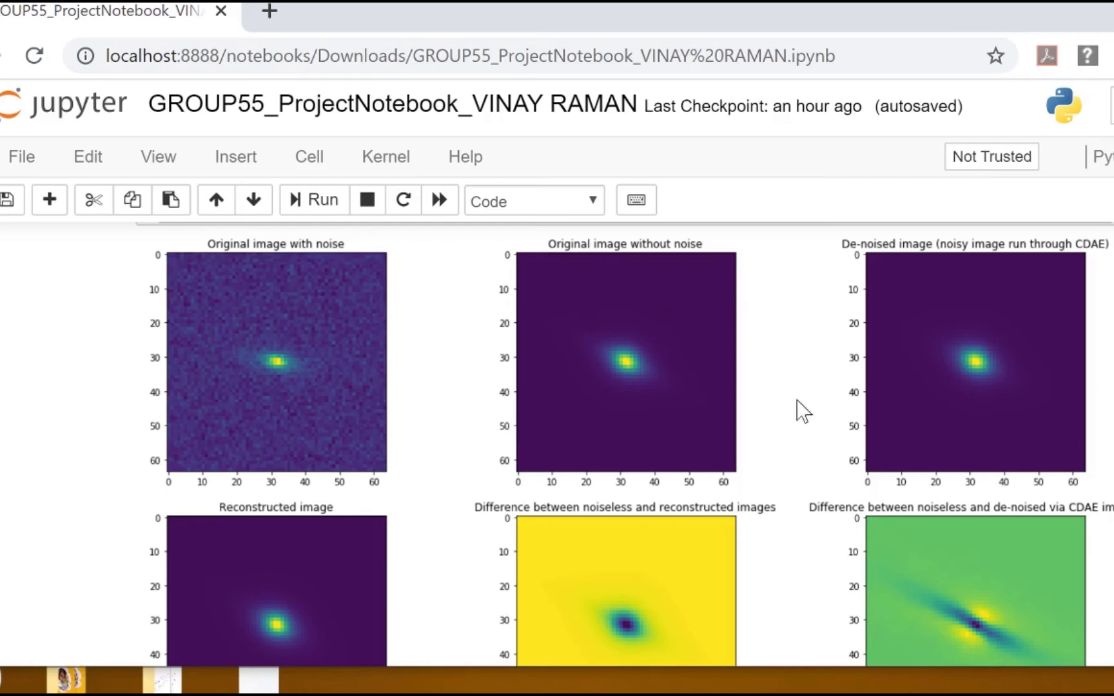
Scroll to the full reconstructed image, difference images and SNR30 uncertainty table.
scroll("down", 3)
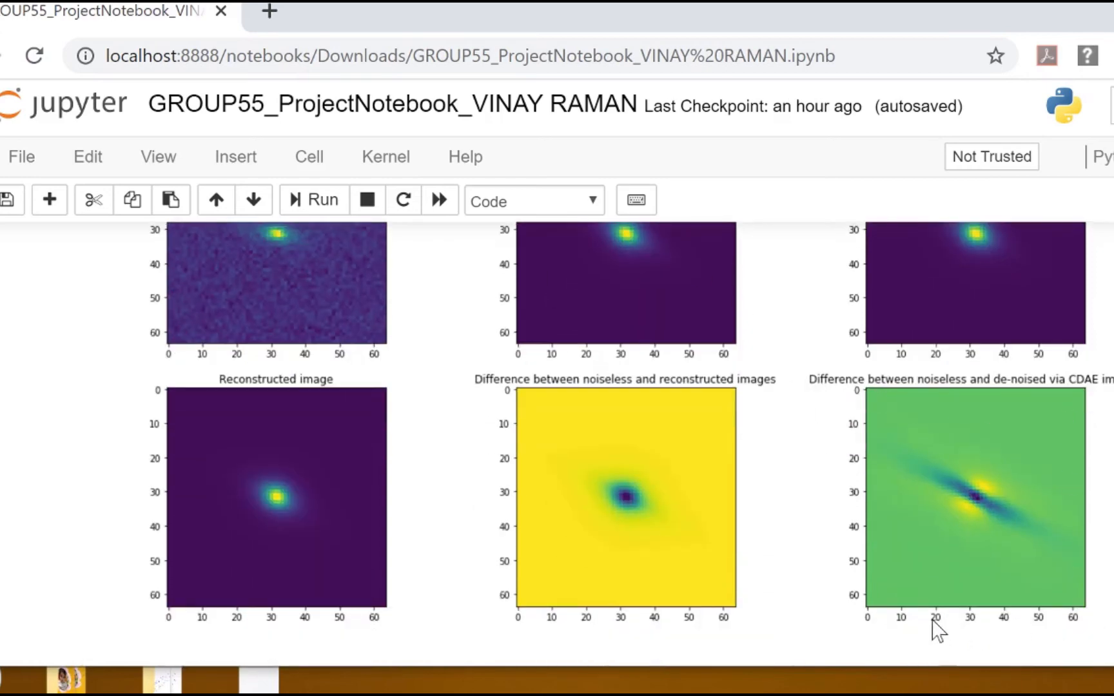
mouse_move(960, 451)
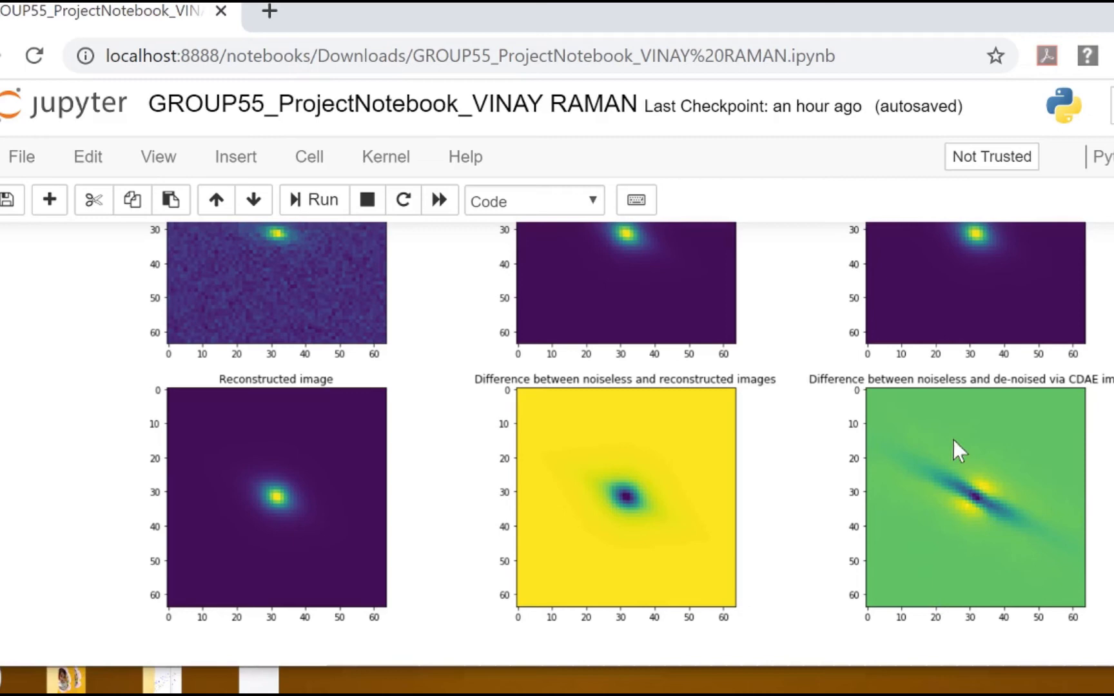
mouse_move(1042, 404)
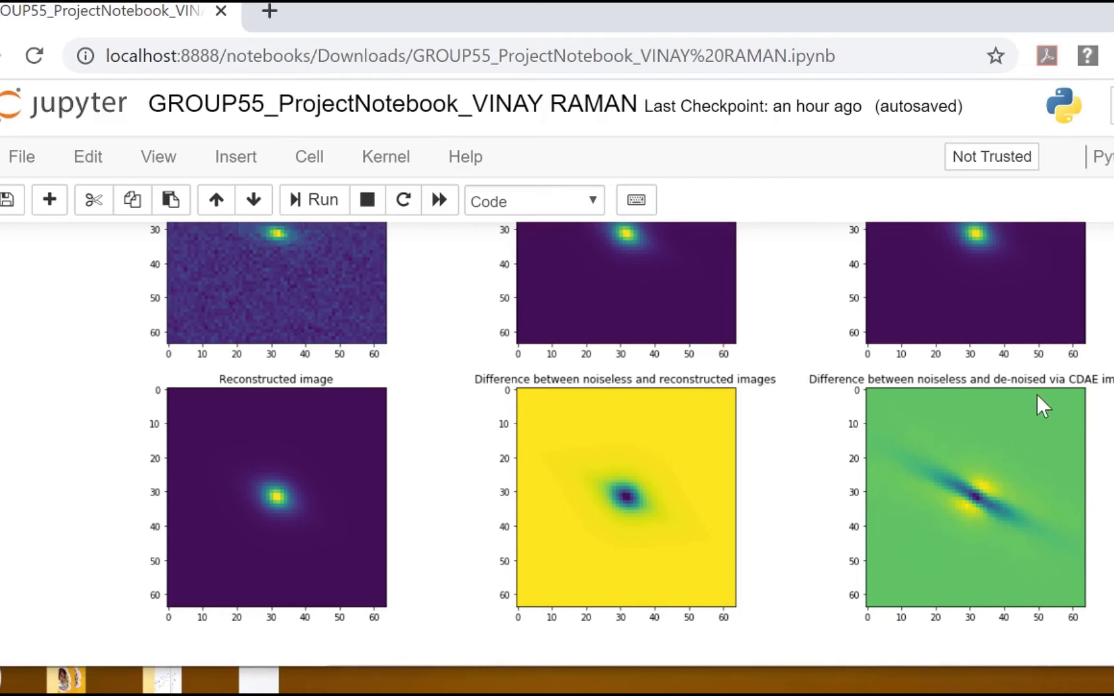
mouse_move(961, 399)
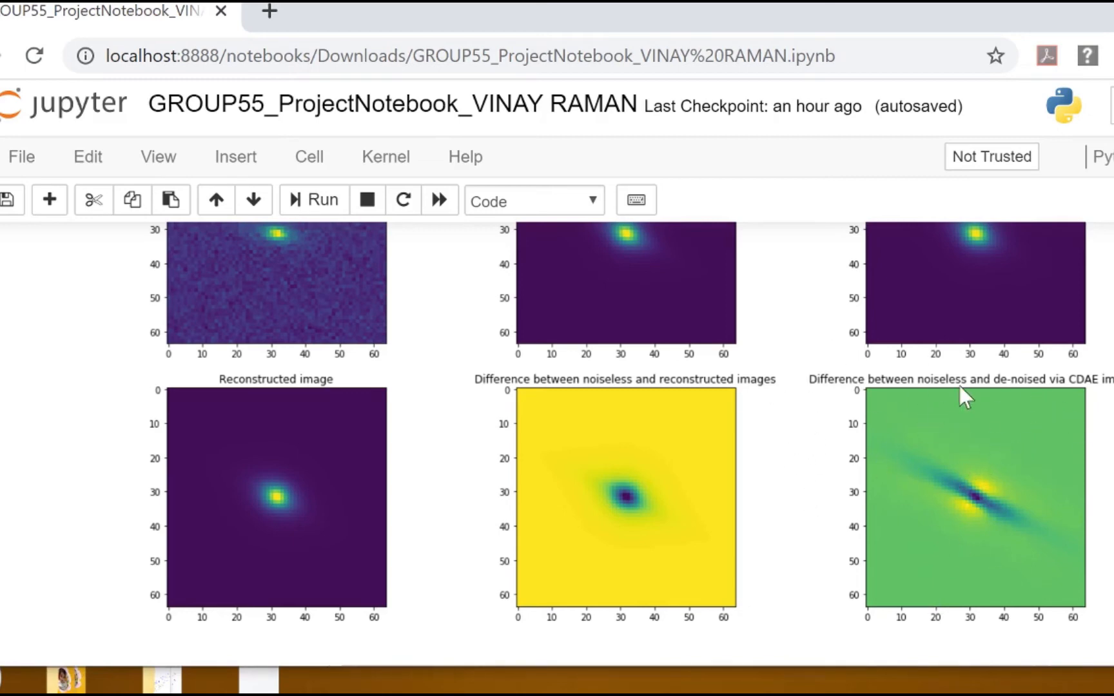
mouse_move(1030, 487)
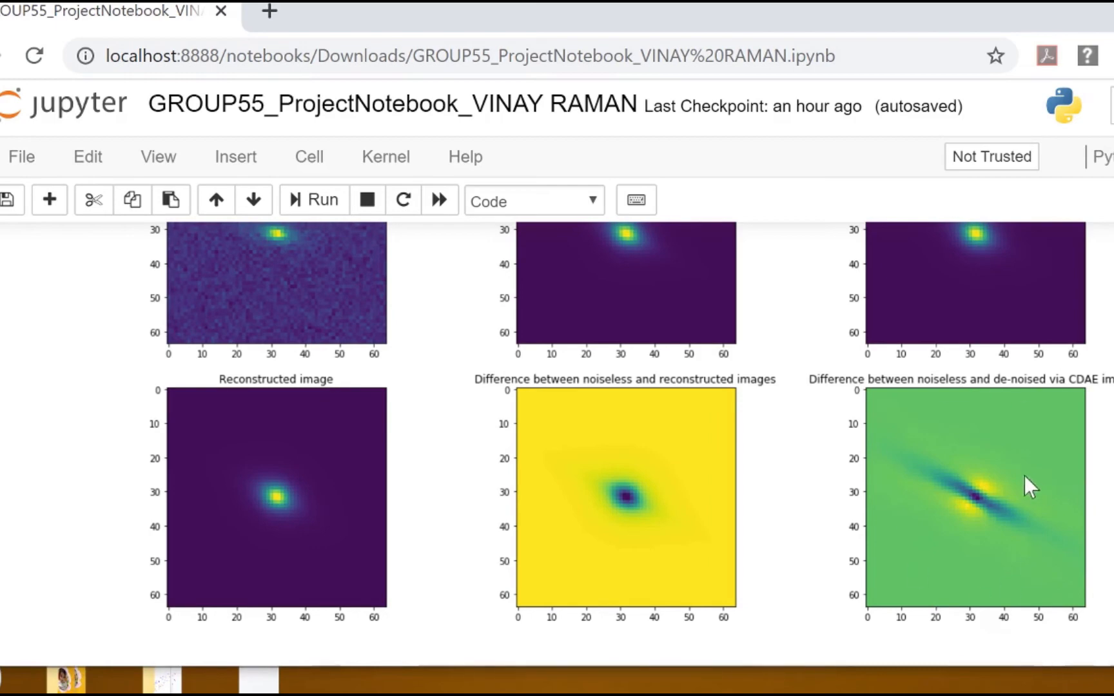
scroll("down", 3)
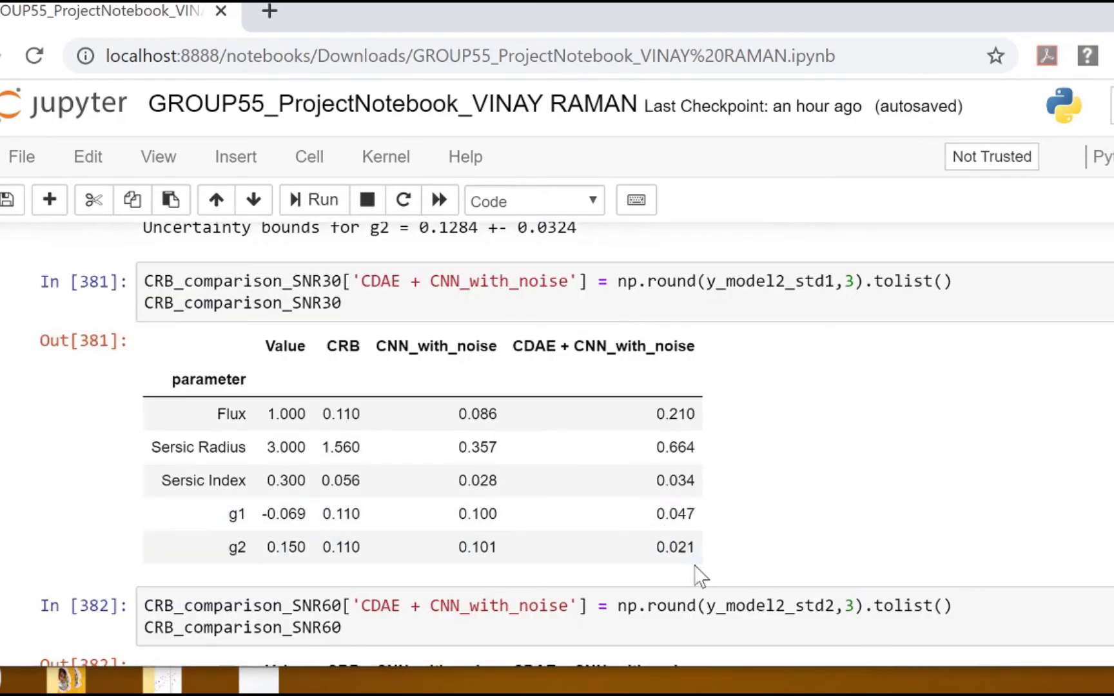
mouse_move(443, 517)
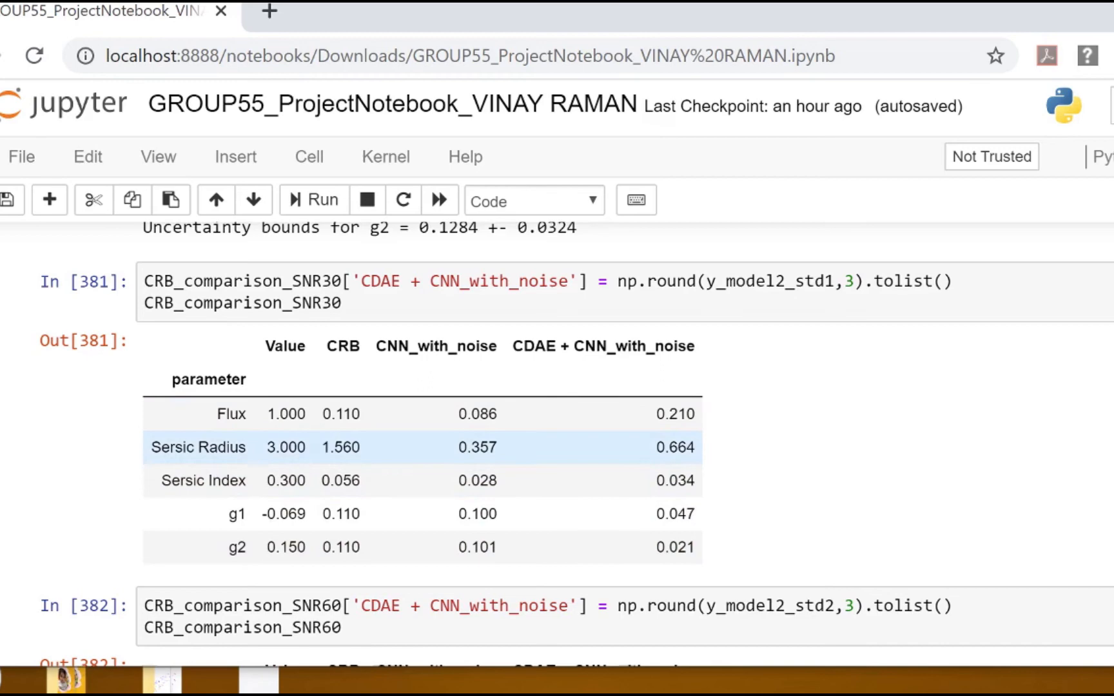
Scroll past the CRB_comparison SNR tables to the Conclusions markdown cell.
scroll("down", 3)
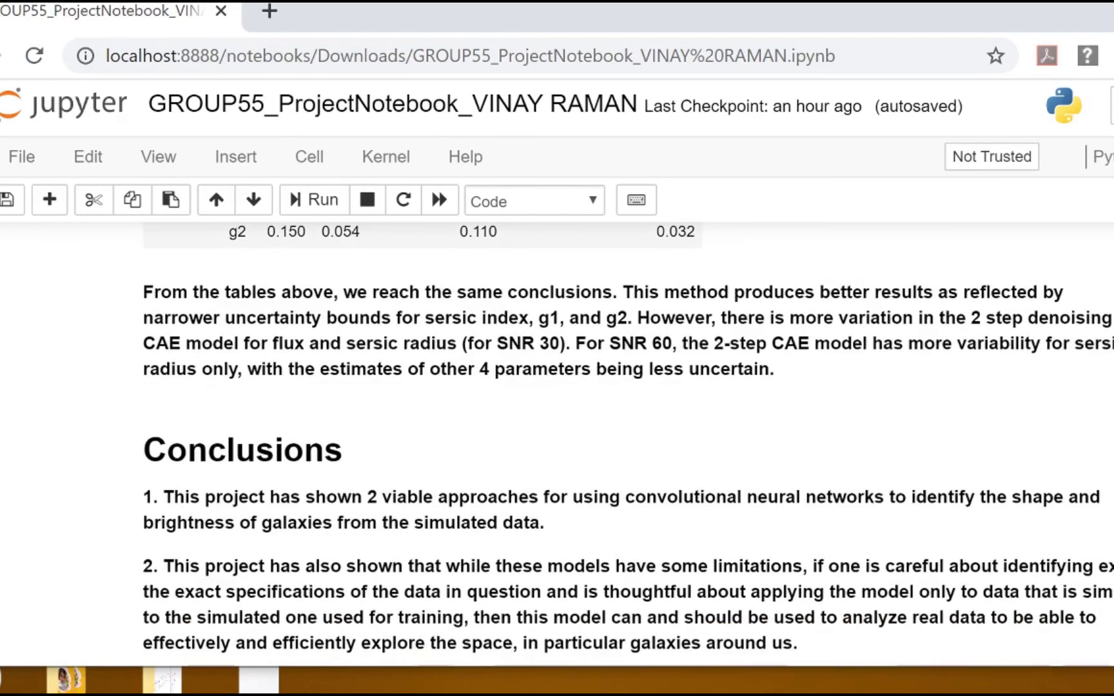
Scroll to conclusion 3 and the Stretch Goals Exploration heading.
scroll("down", 3)
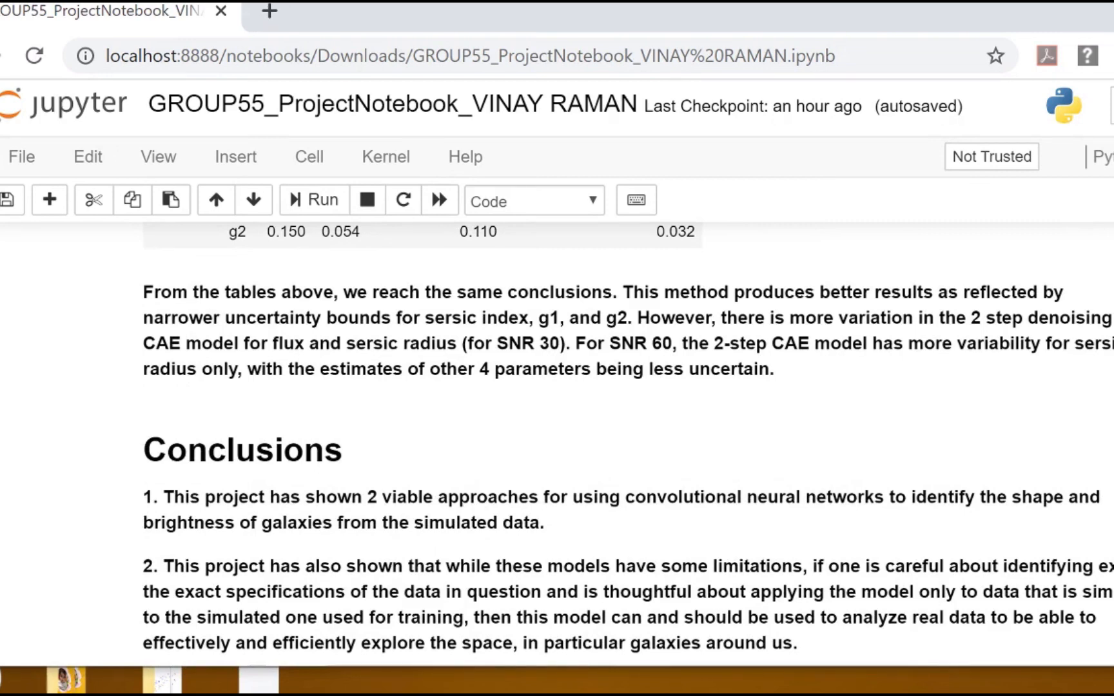
mouse_move(631, 530)
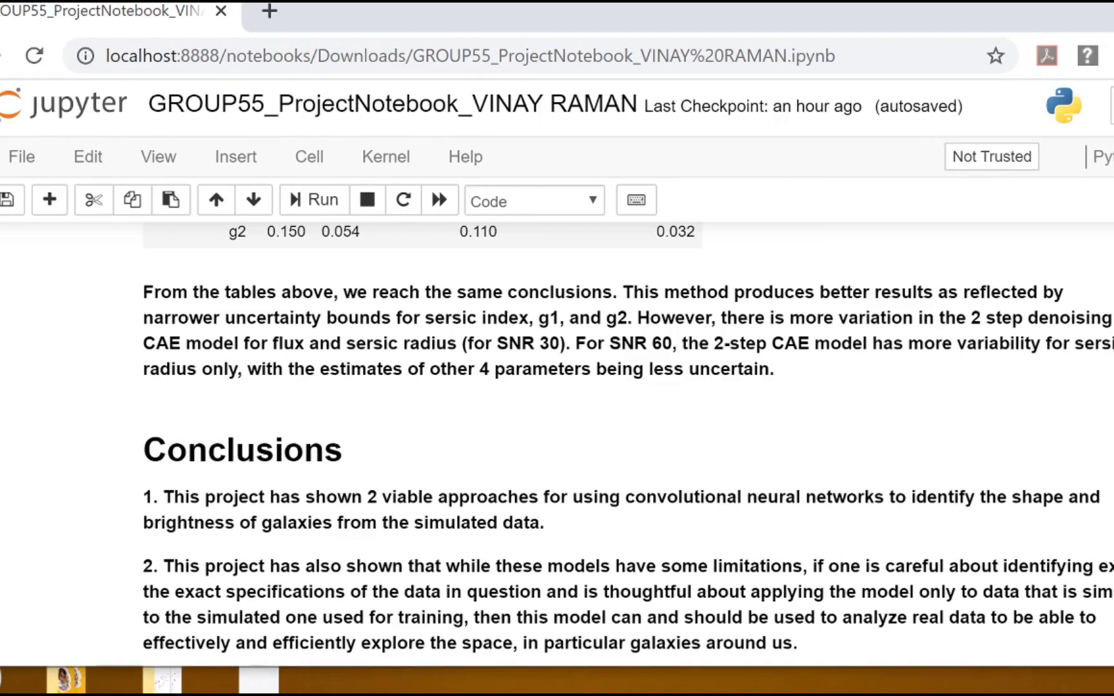
mouse_move(620, 529)
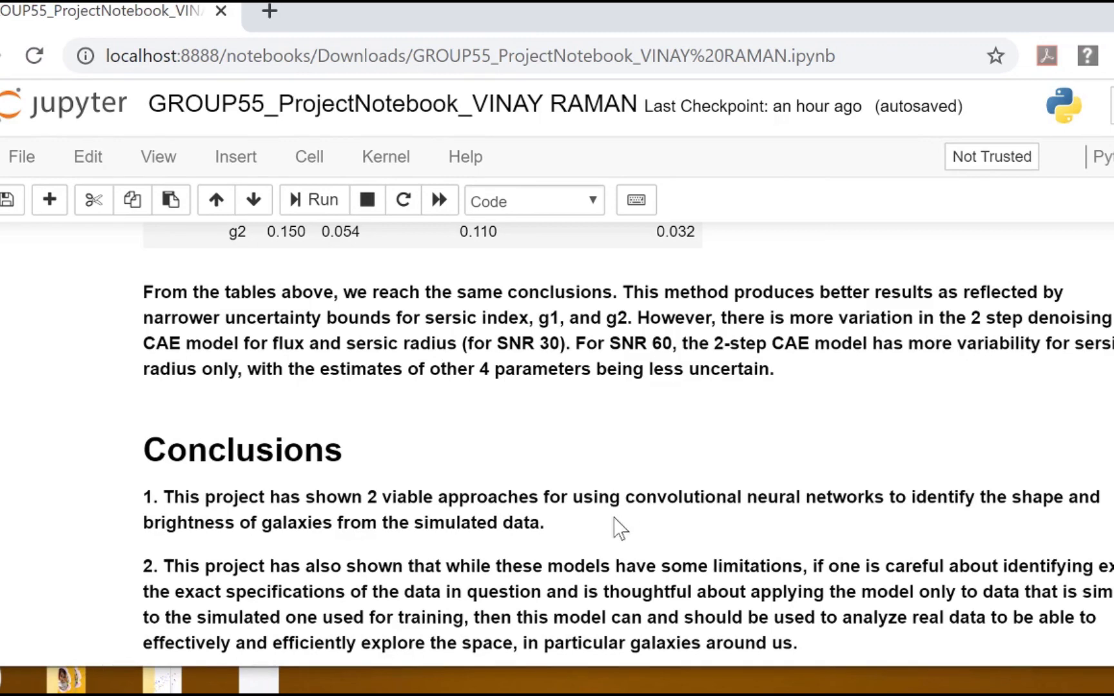
mouse_move(614, 529)
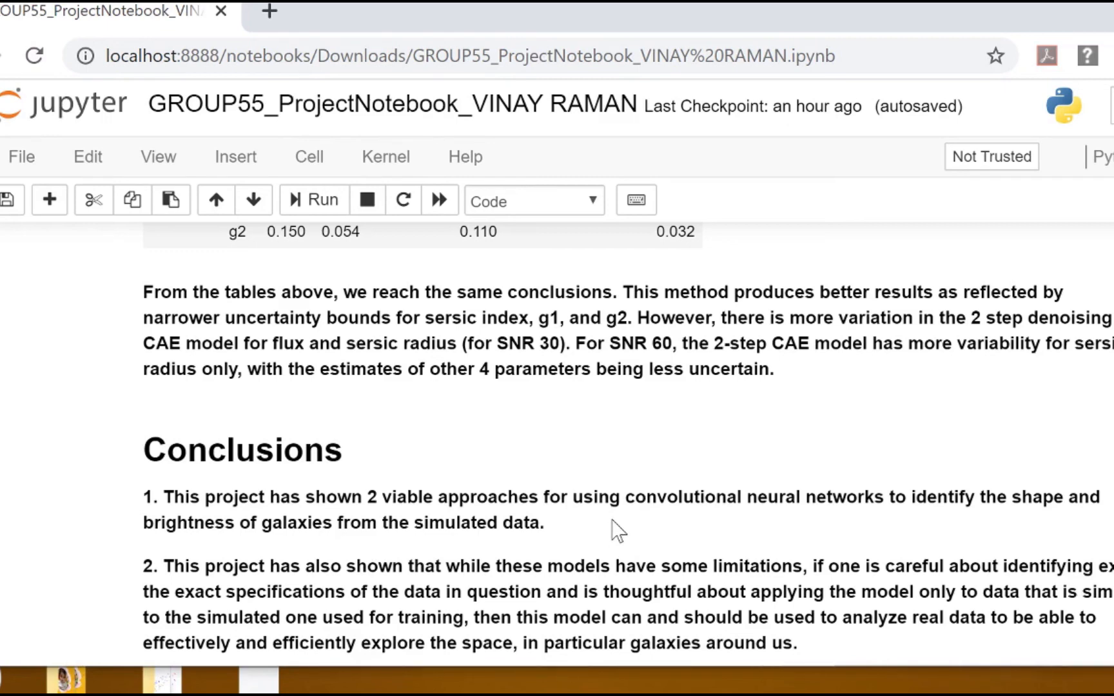
scroll("down", 3)
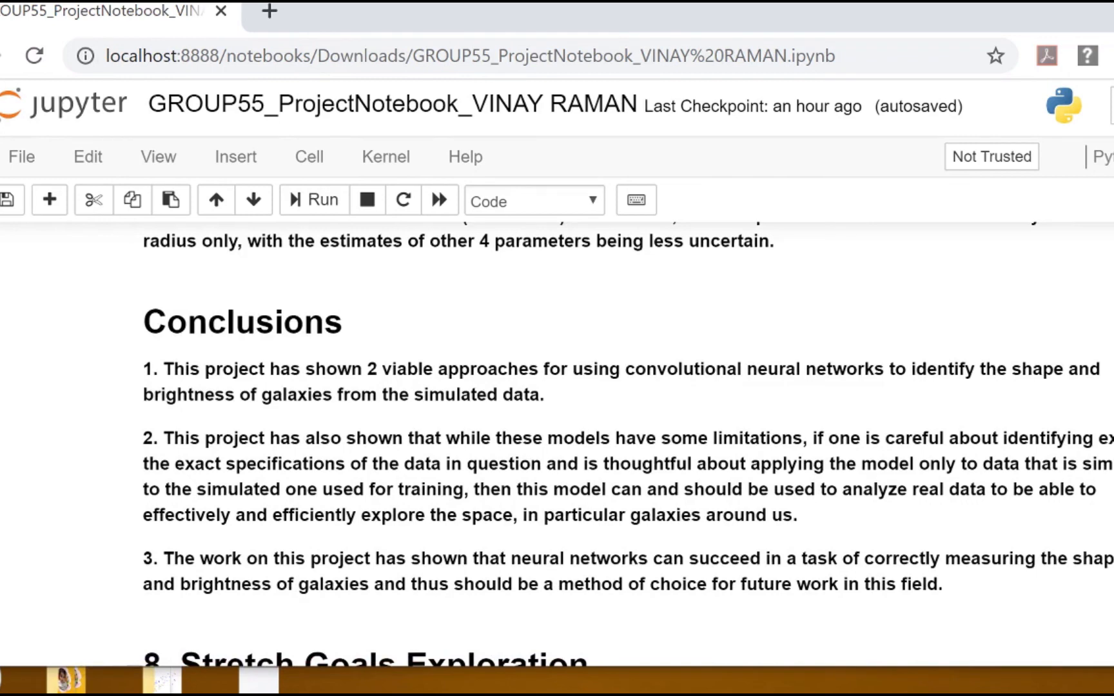
mouse_move(487, 537)
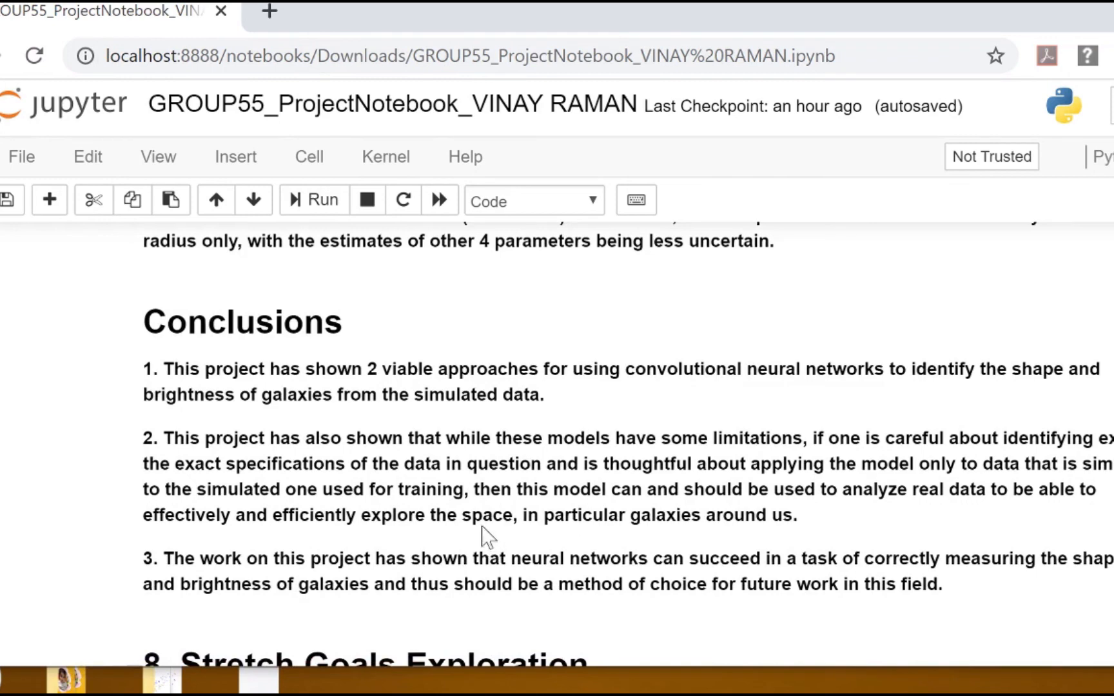